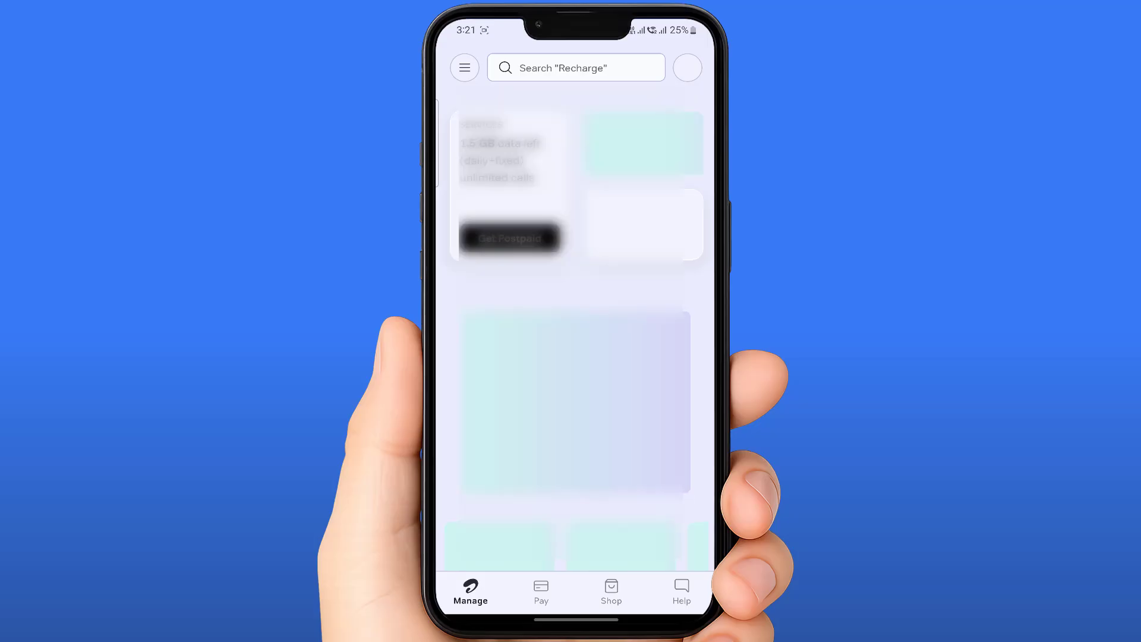
Step: Close the Airtel World Cup cricket promotion pop-up
scroll("up", 3)
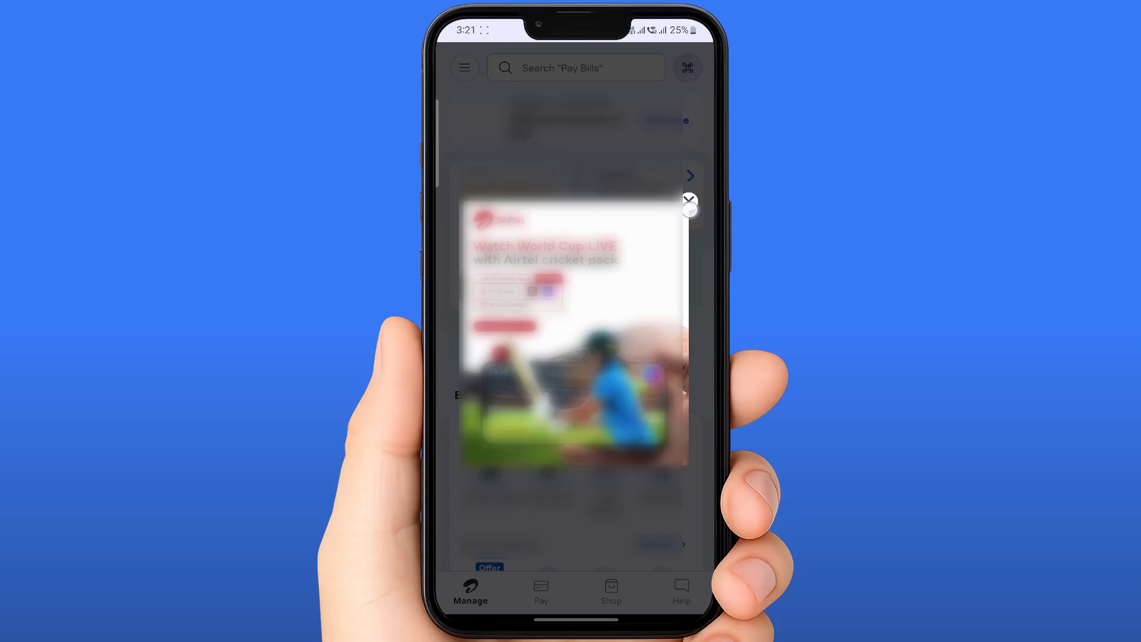
left_click(688, 201)
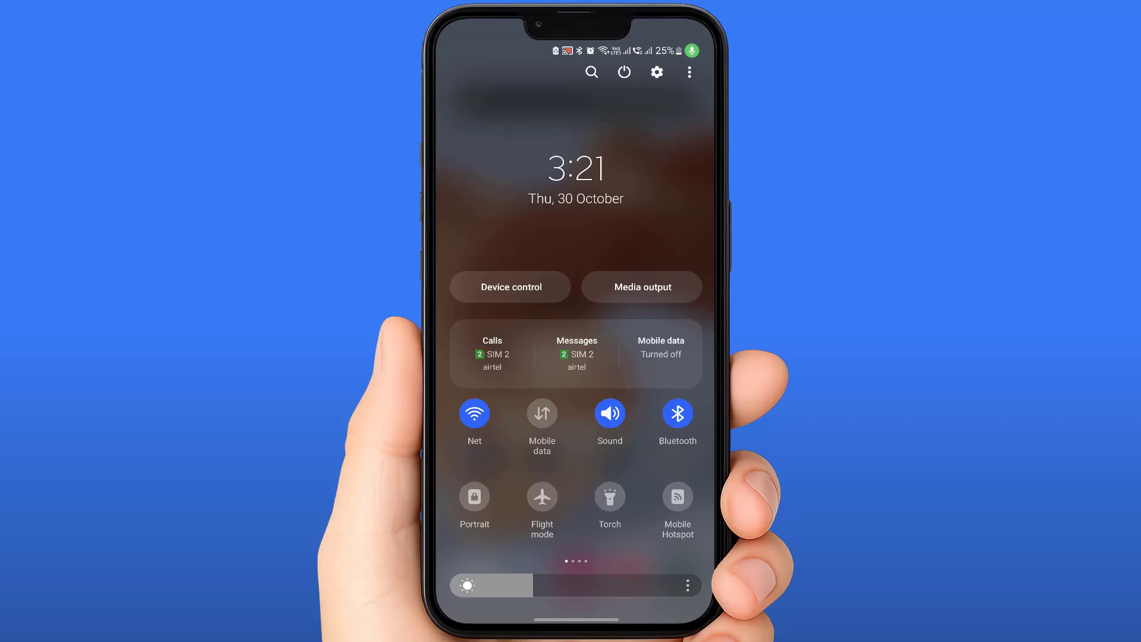
Step: Open Settings and go to the Apps list
left_click(656, 71)
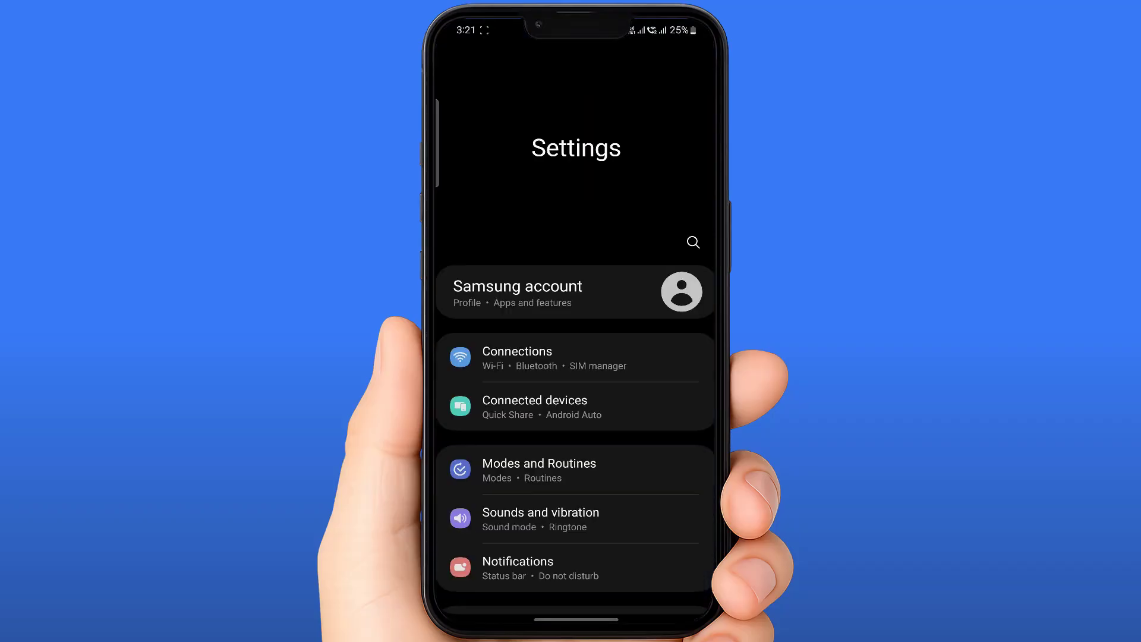
scroll("up", 3)
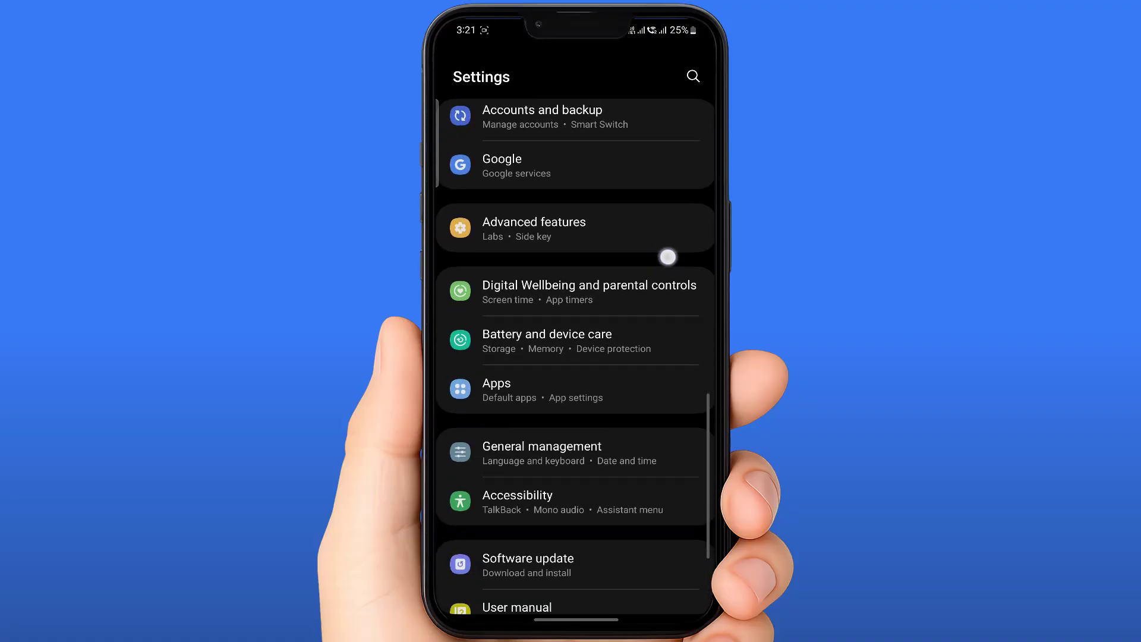
left_click(496, 382)
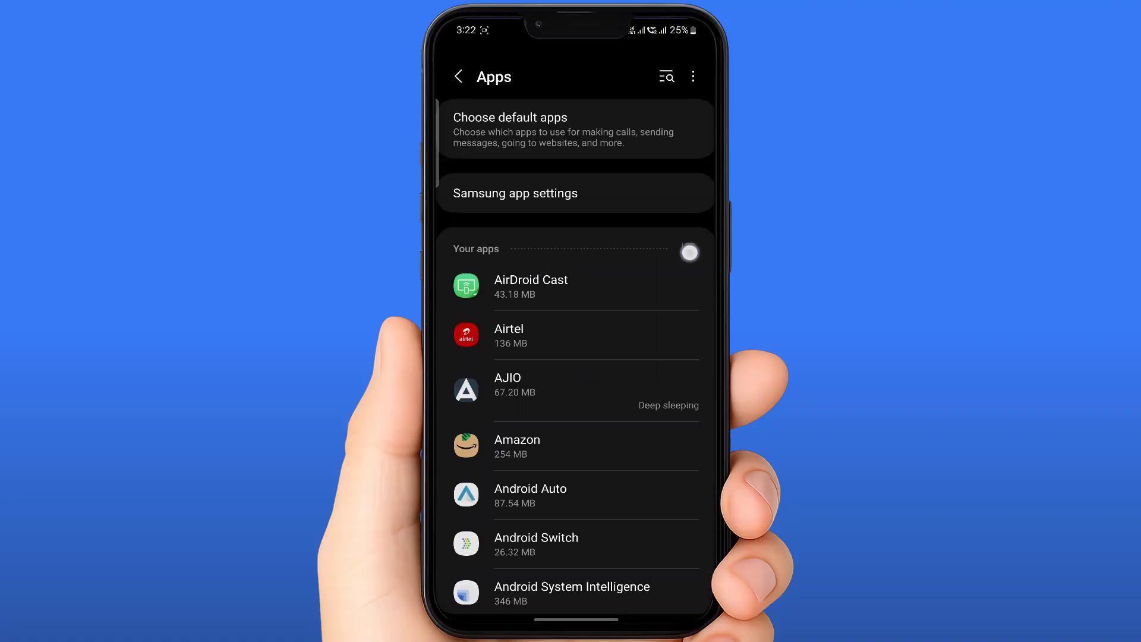
Step: Enable Show system apps and scroll down to the SIM toolkit entries
left_click(692, 76)
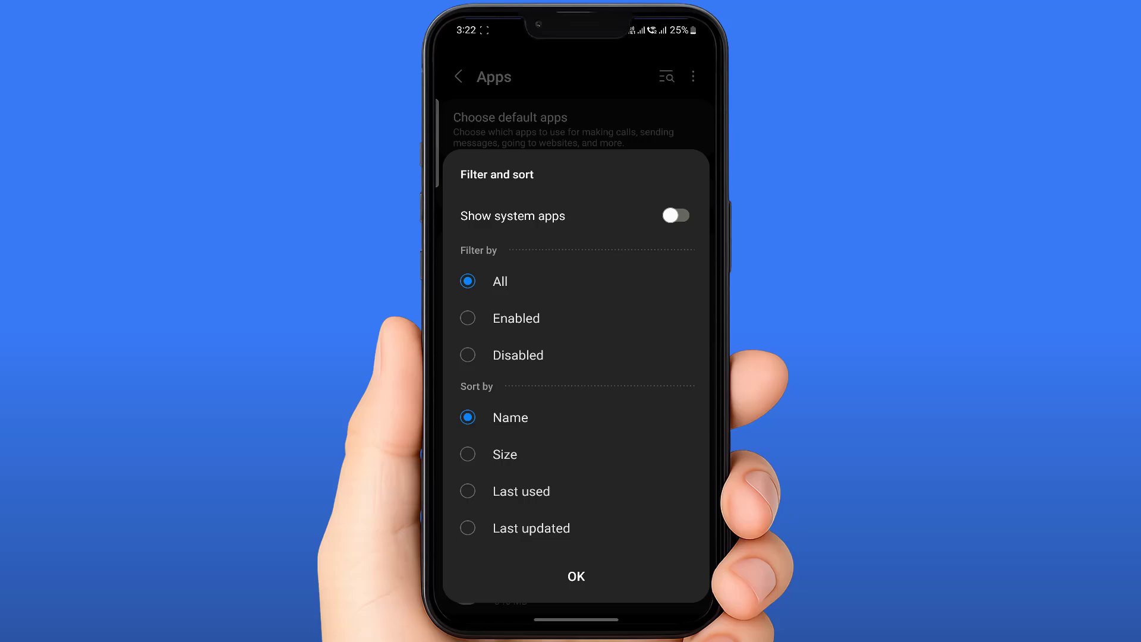
left_click(674, 215)
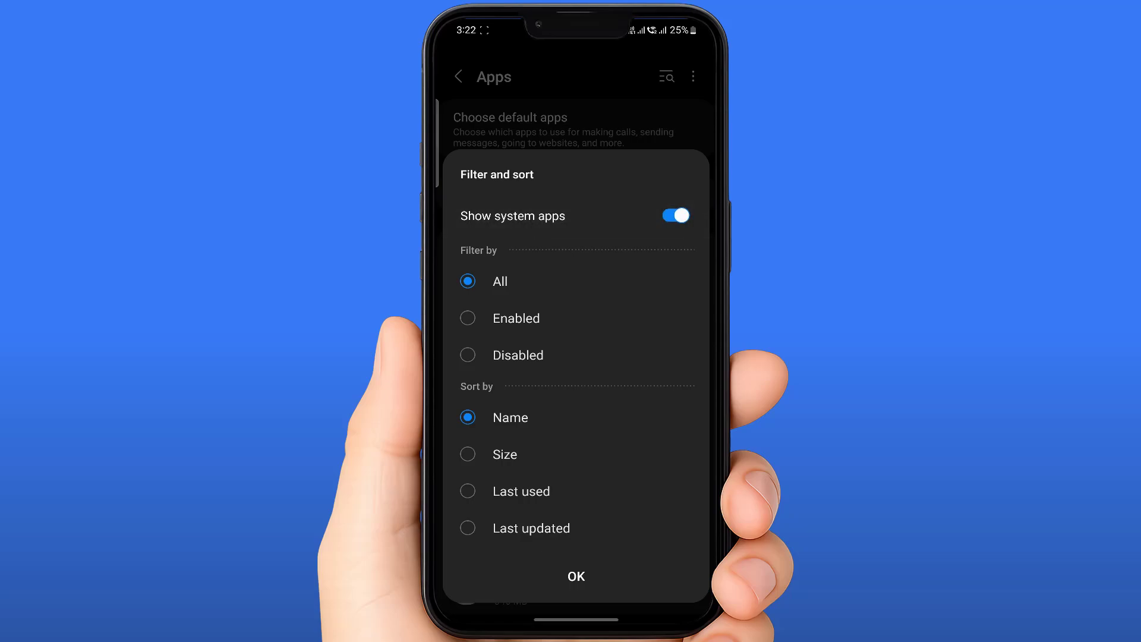
left_click(574, 576)
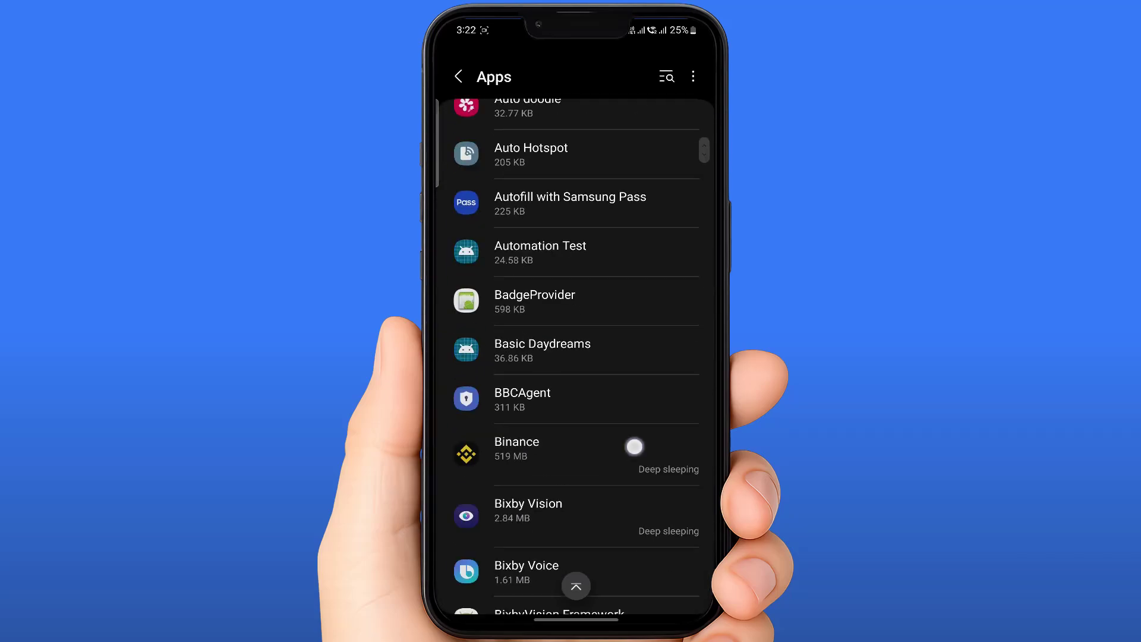
scroll("down", 3)
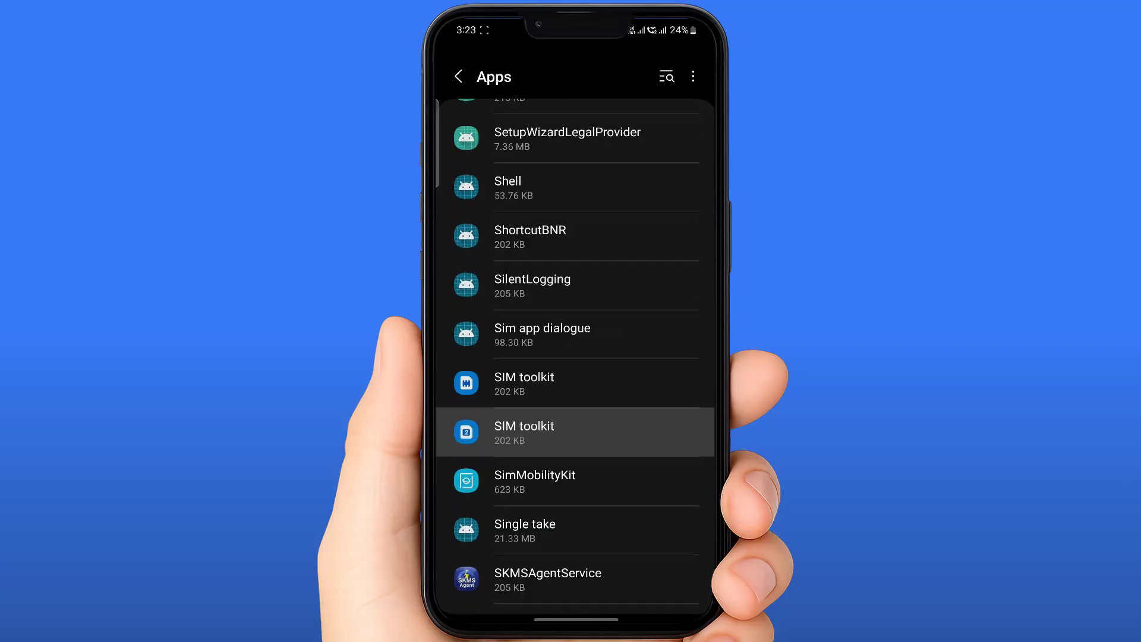
Step: Open the second SIM toolkit entry in the Apps list
left_click(575, 432)
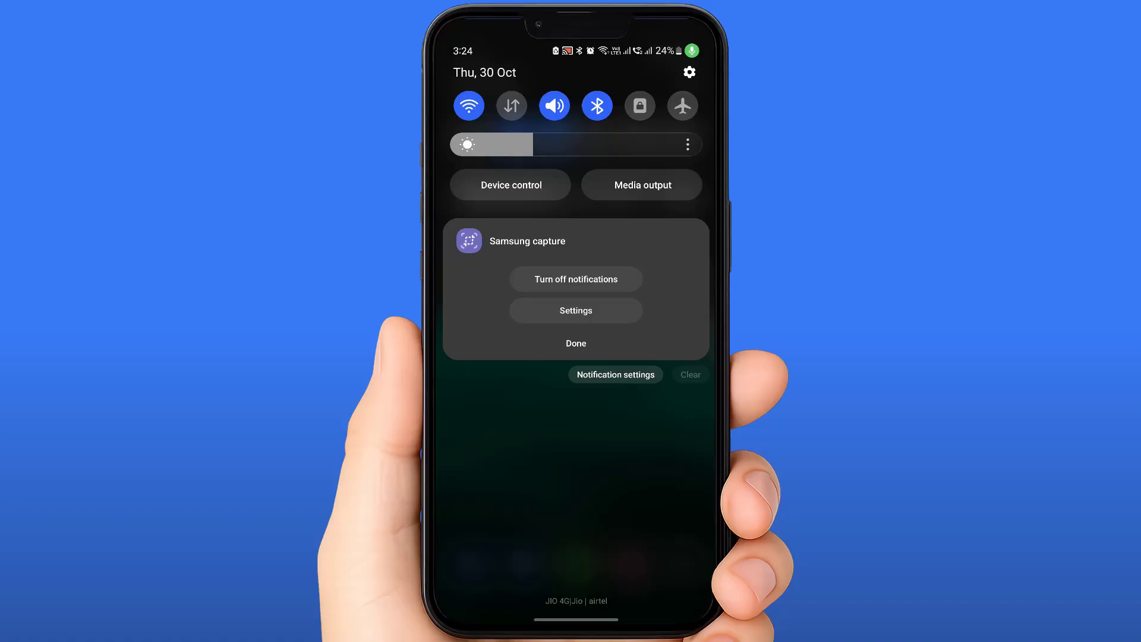
Step: Open SIM toolkit's notification settings, then its App info page
left_click(575, 310)
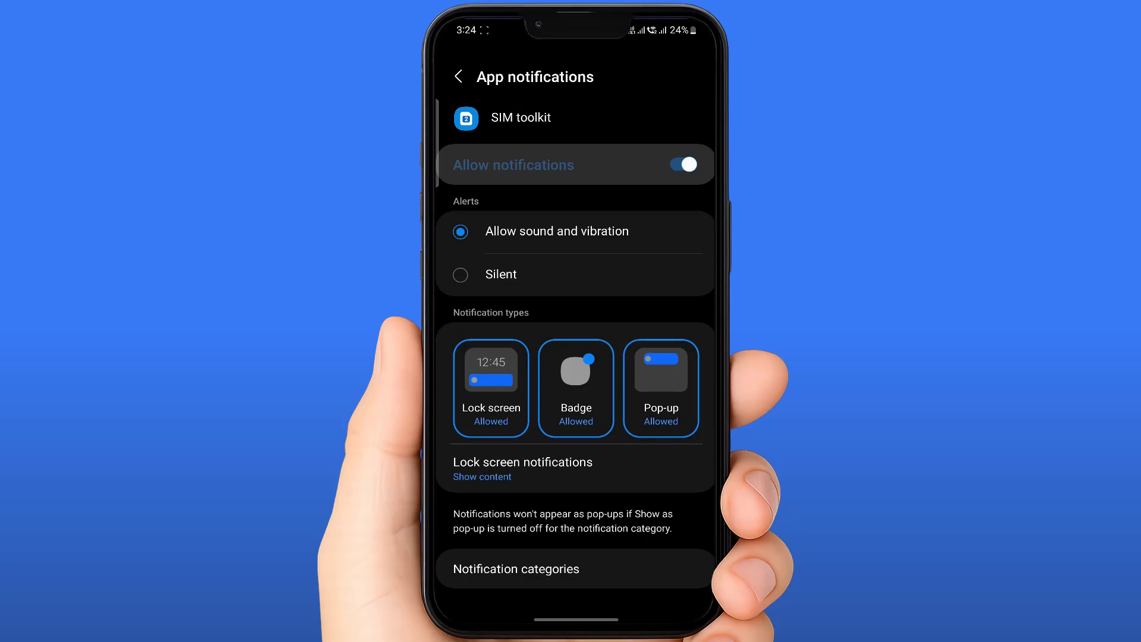
left_click(460, 77)
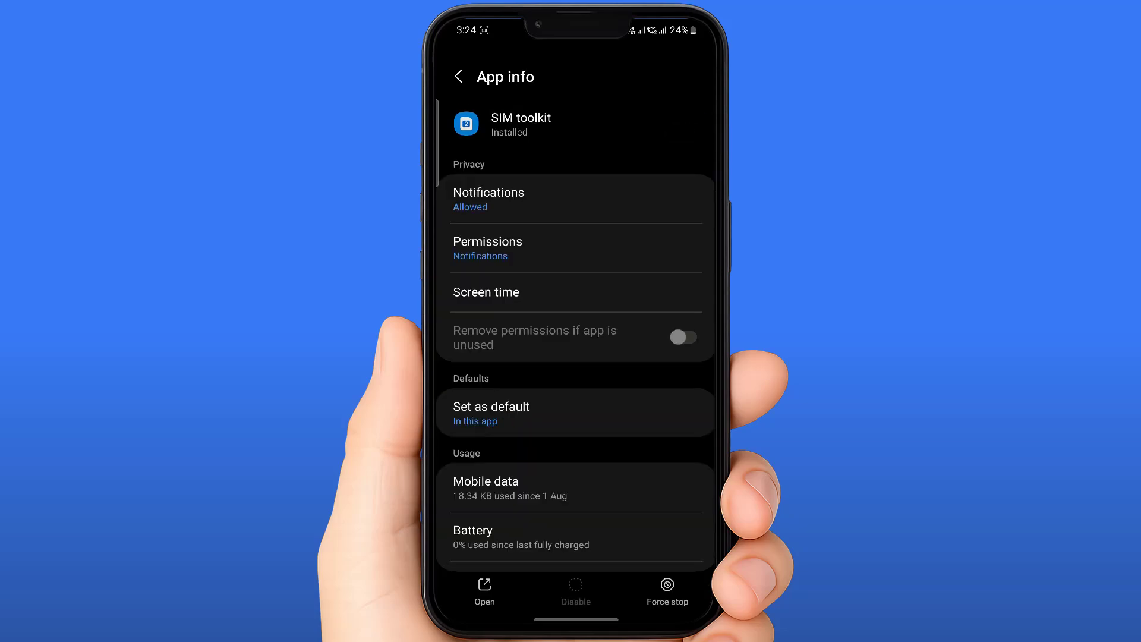